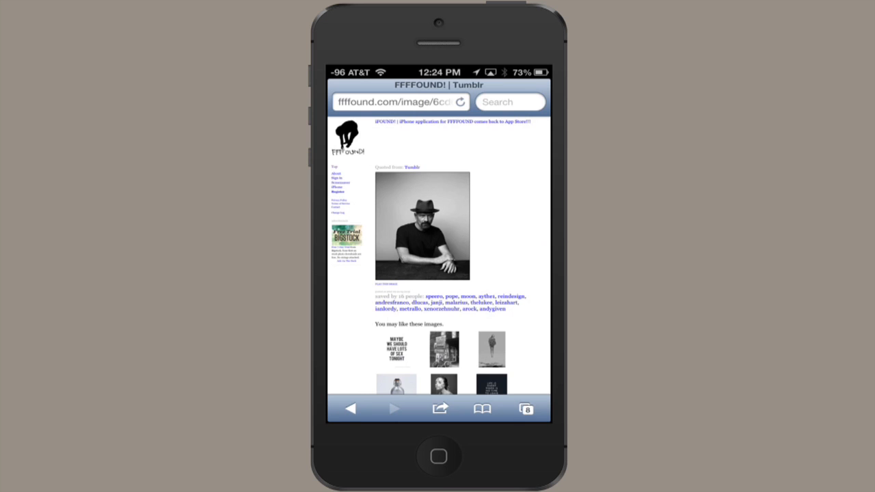
Step: Switch from the FFFFOUND tab to the UbuWeb Sound - Anat Pick page
click(525, 408)
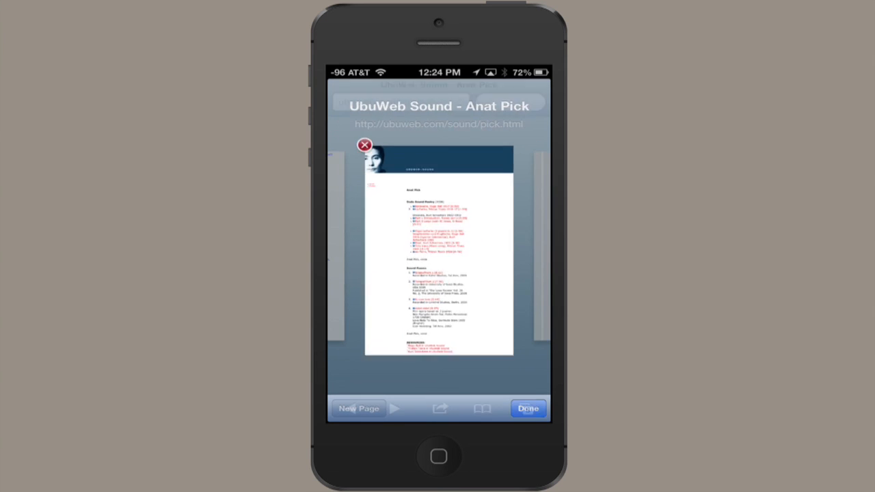
click(527, 408)
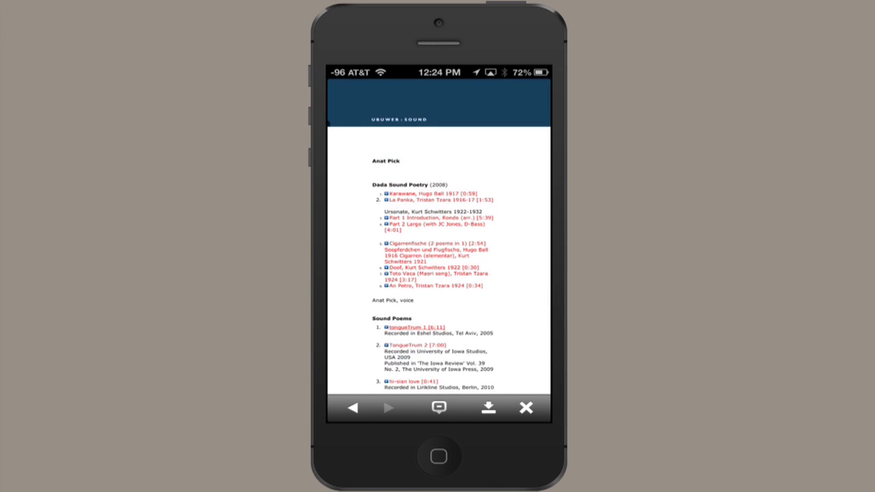
Step: Bring up the Open, Download and Copy choices for the tongueTrum 1 MP3 link
scroll(down, 3)
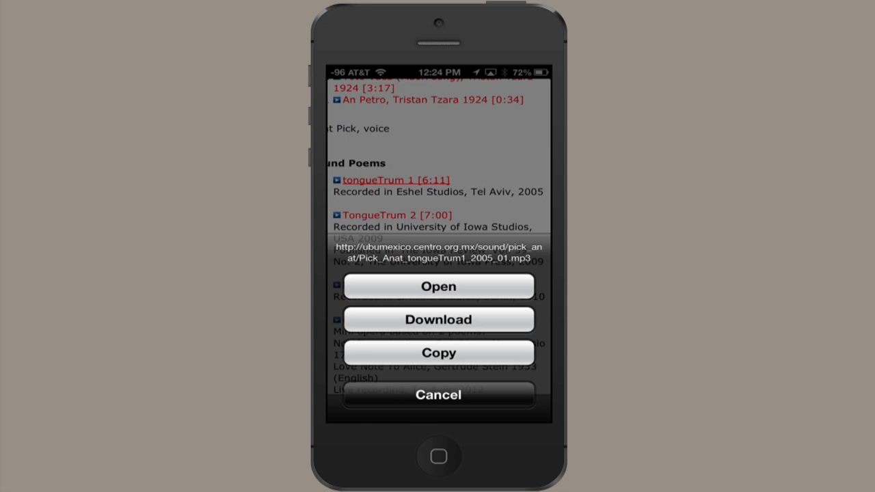
Step: Download the 8.5 MB tongueTrum 1 MP3 and start it playing from Downloads
click(438, 320)
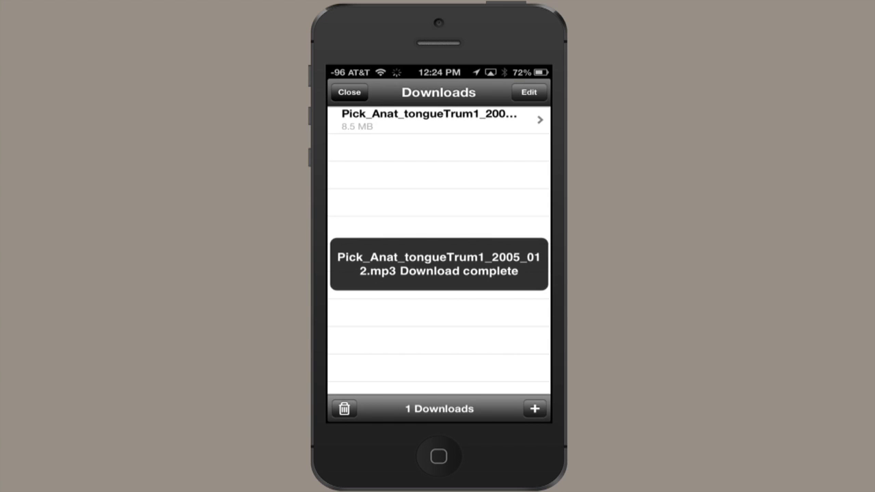
click(430, 115)
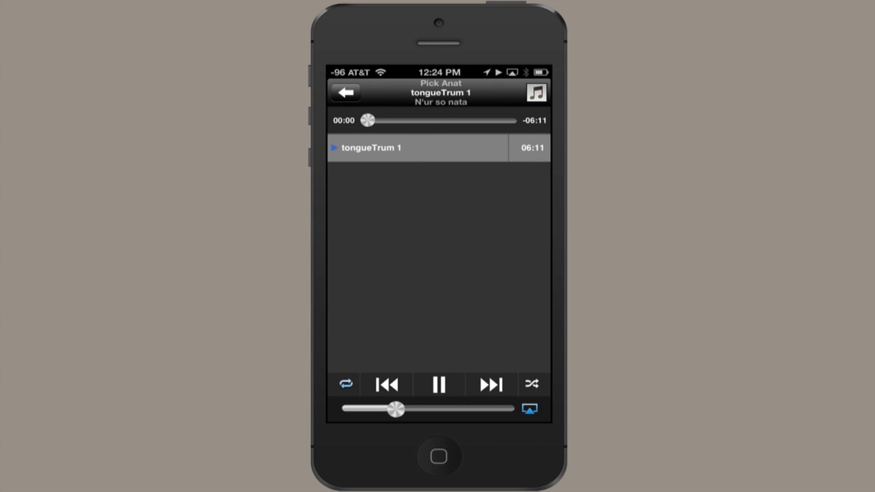